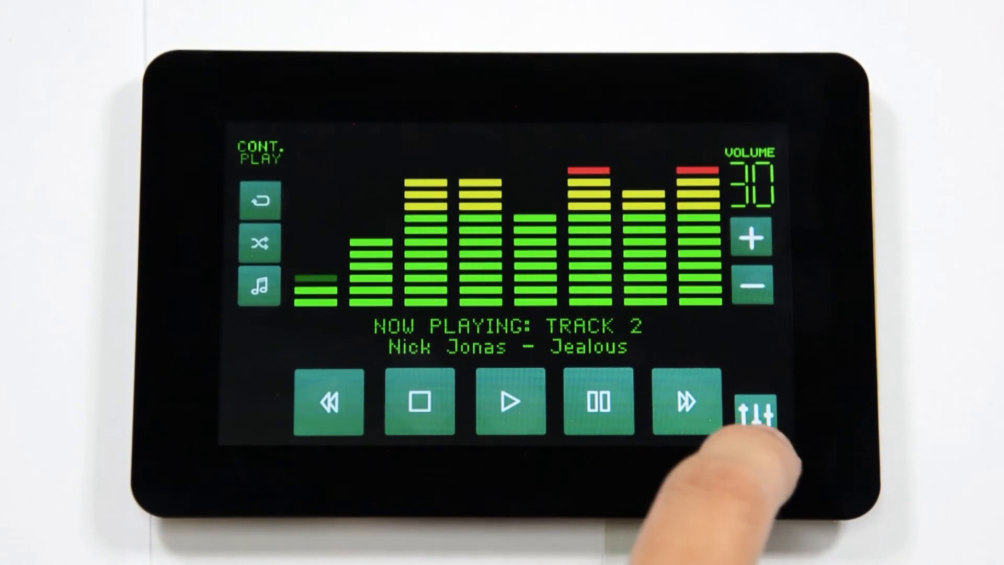
Step: Skip ahead four tracks, from track 2 to track 6 (Bob Marley - Buffalo Soldier)
left_click(684, 402)
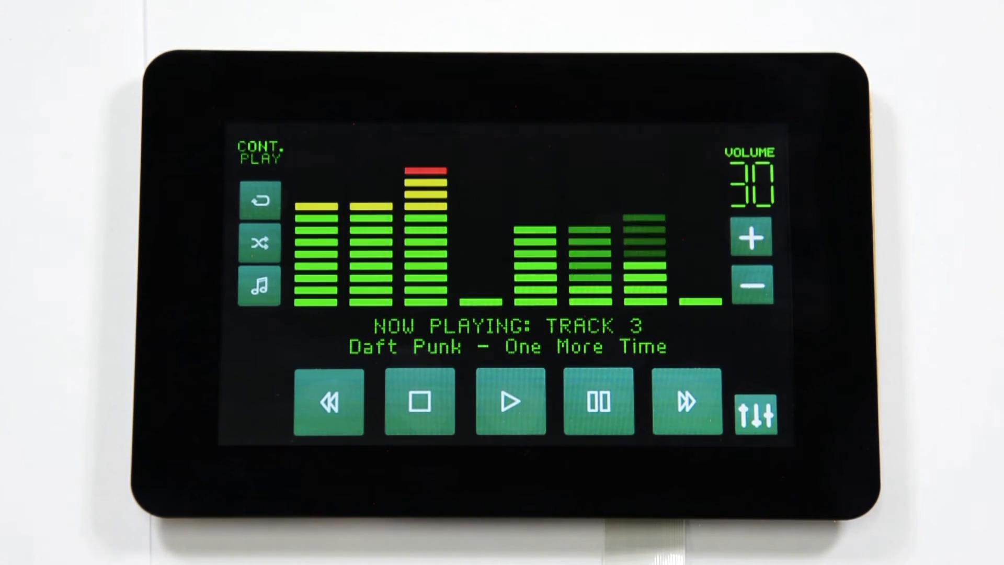
left_click(678, 403)
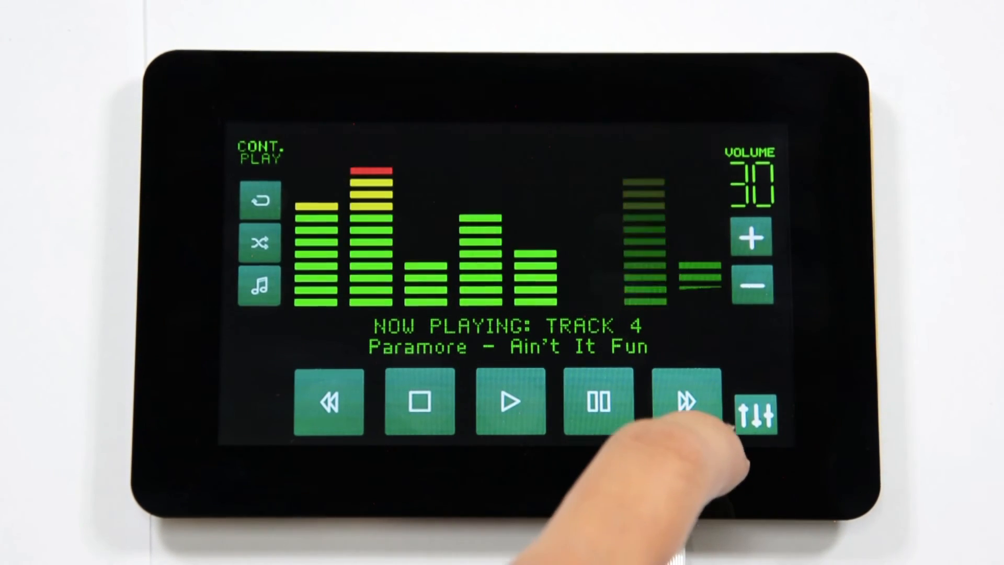
left_click(686, 402)
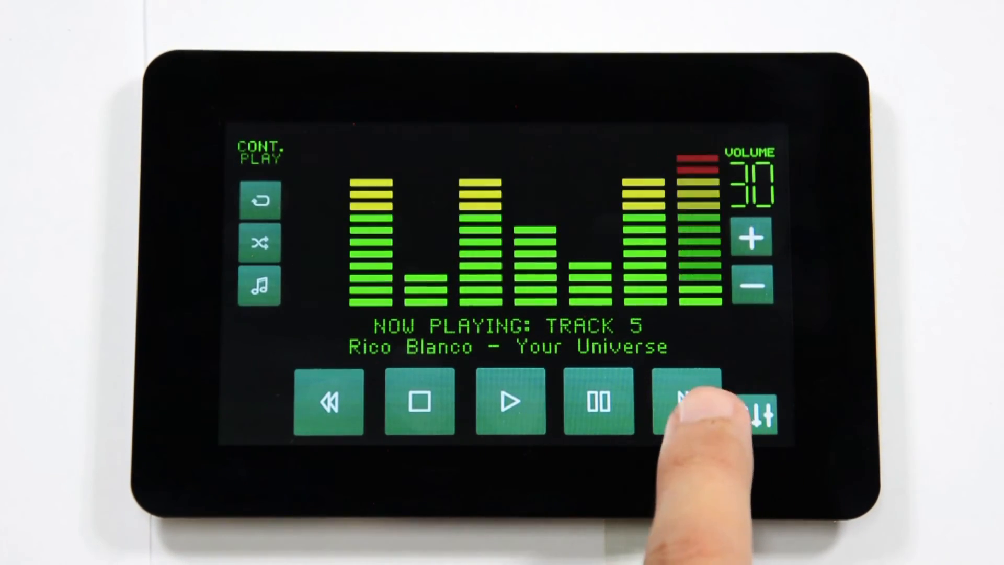
left_click(685, 402)
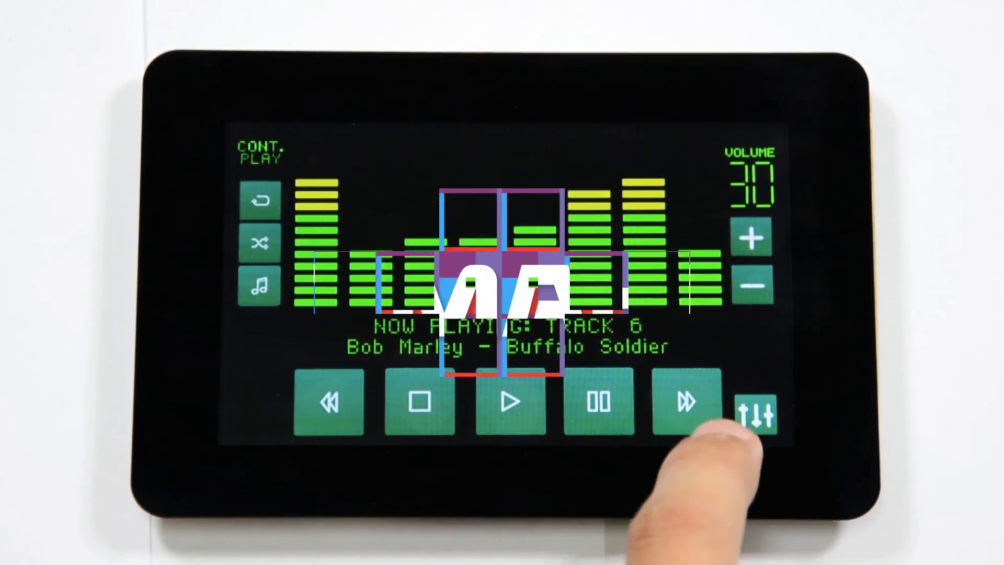